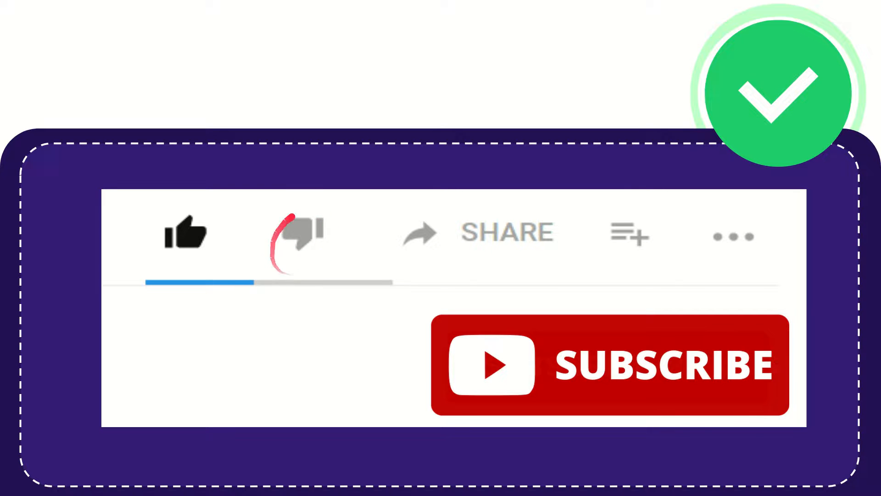
pyautogui.click(301, 233)
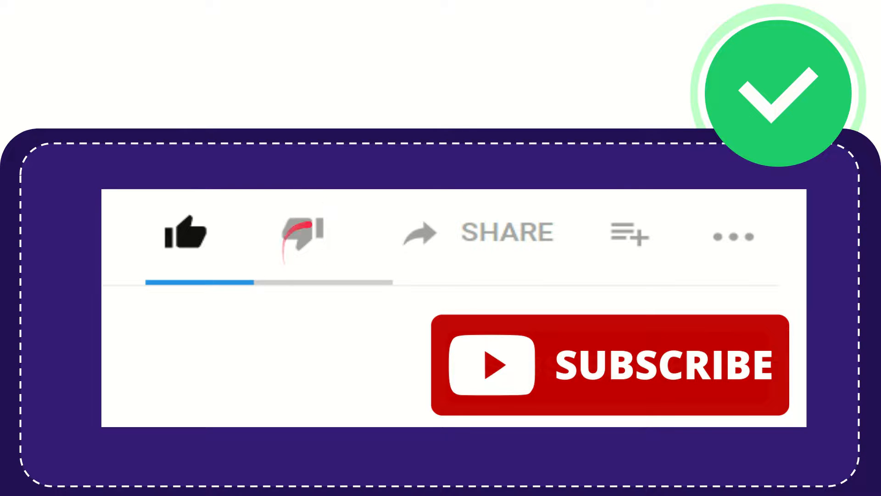
pyautogui.click(300, 233)
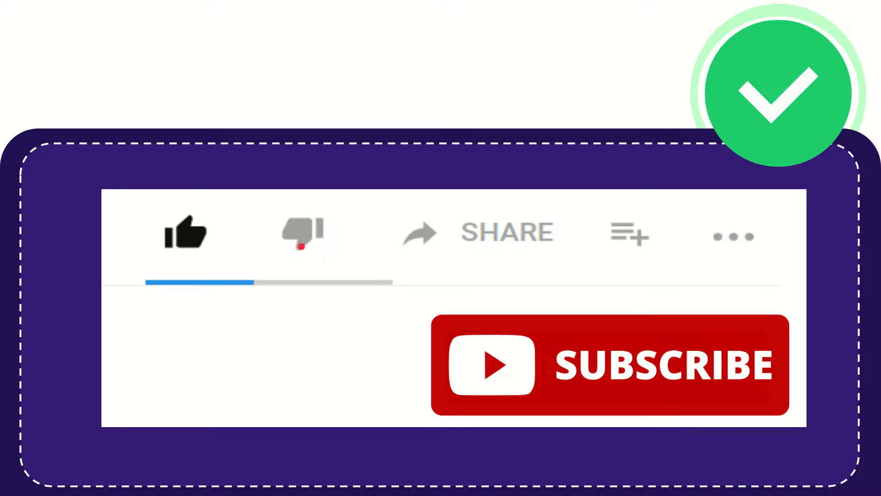